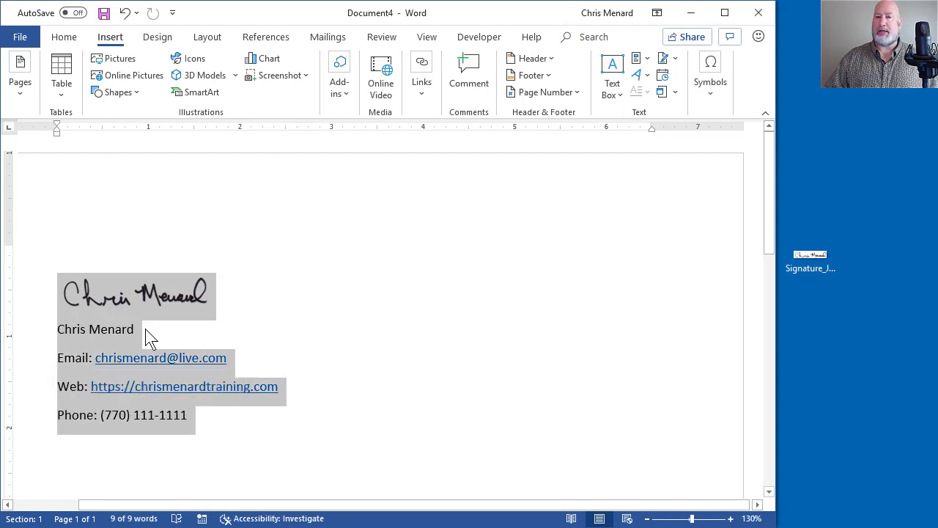
pyautogui.moveTo(80, 66)
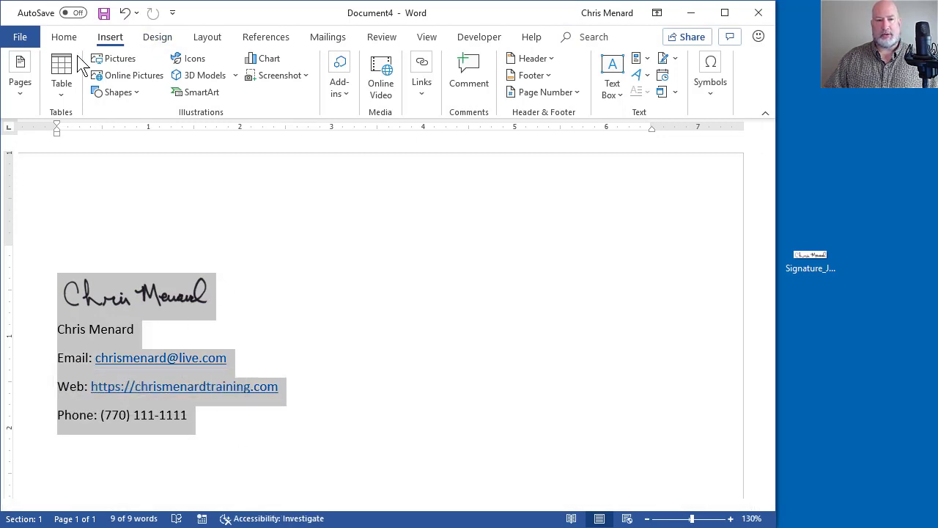
# Switch to the Home tab with the signature block selected.
pyautogui.click(64, 37)
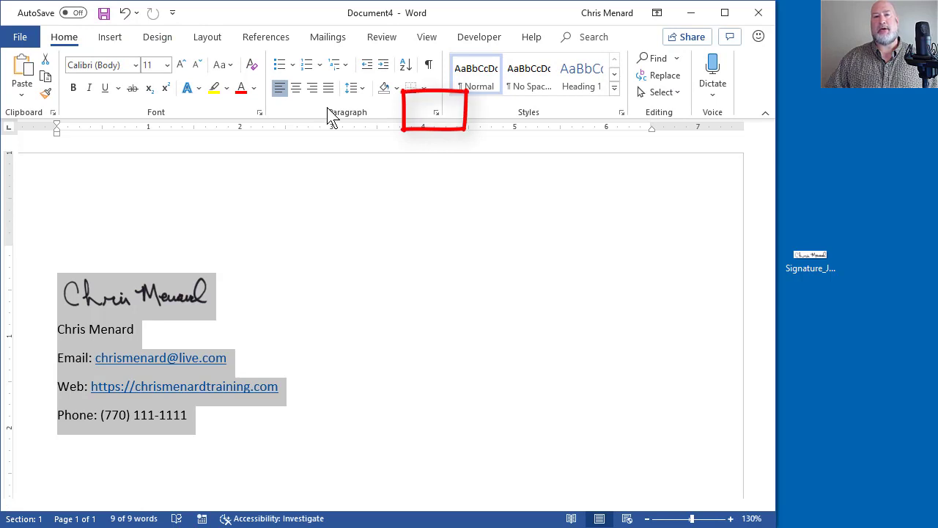
# Set paragraph Spacing After to 0 pt for the signature block.
pyautogui.click(436, 112)
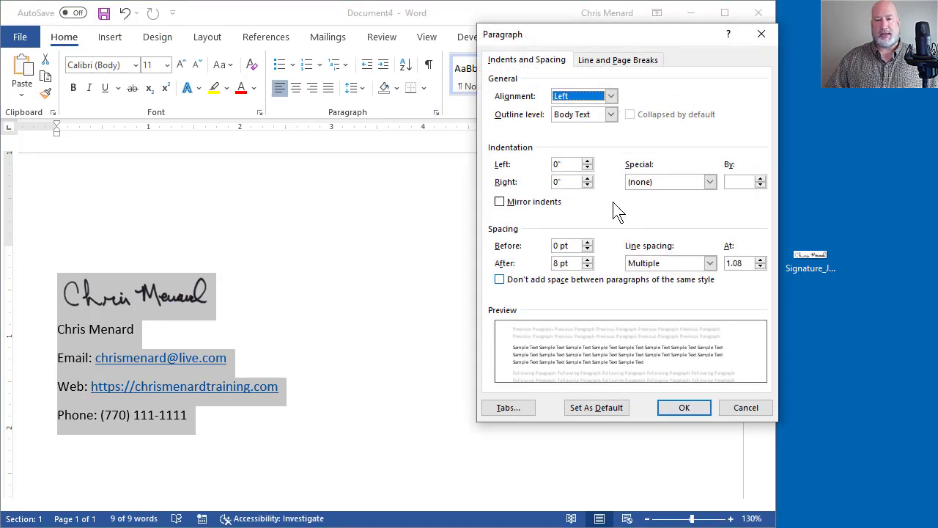
pyautogui.moveTo(592, 277)
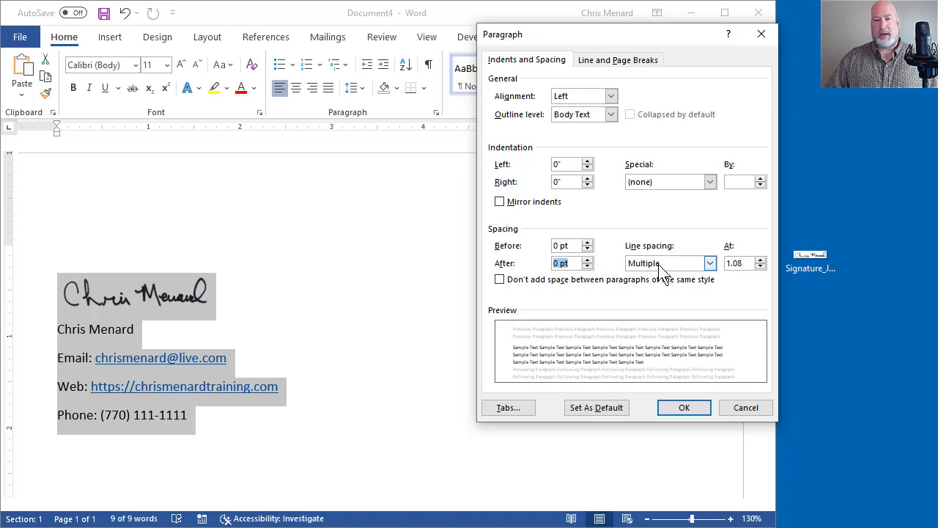
pyautogui.click(684, 407)
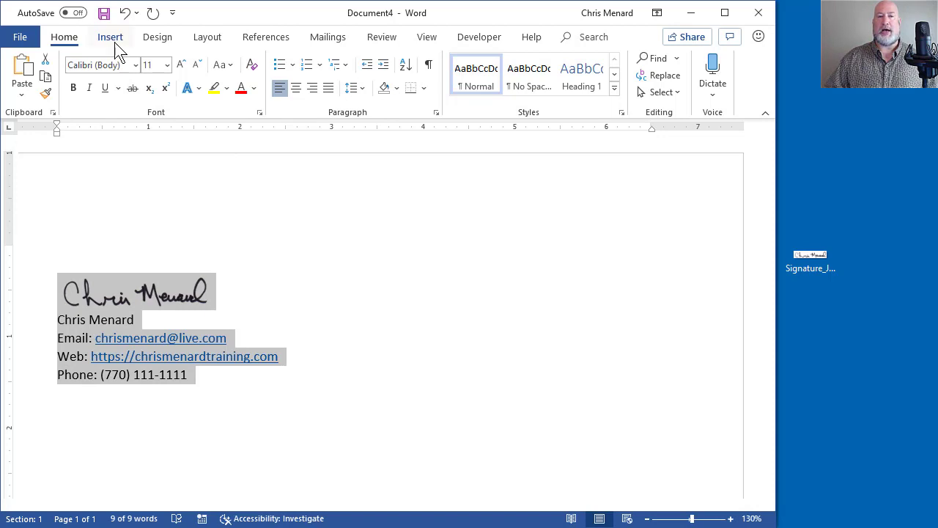
# Save the selection to the AutoText gallery from Insert > Quick Parts.
pyautogui.click(110, 37)
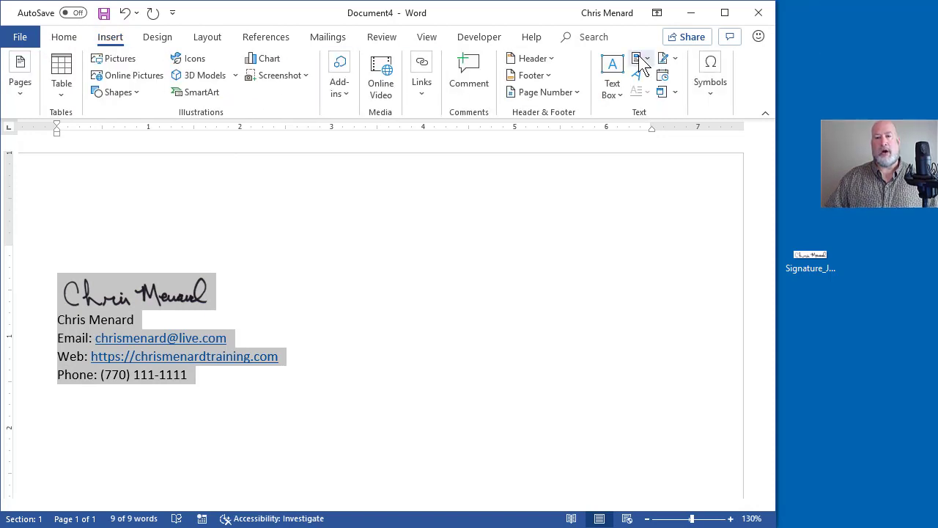
pyautogui.moveTo(636, 58)
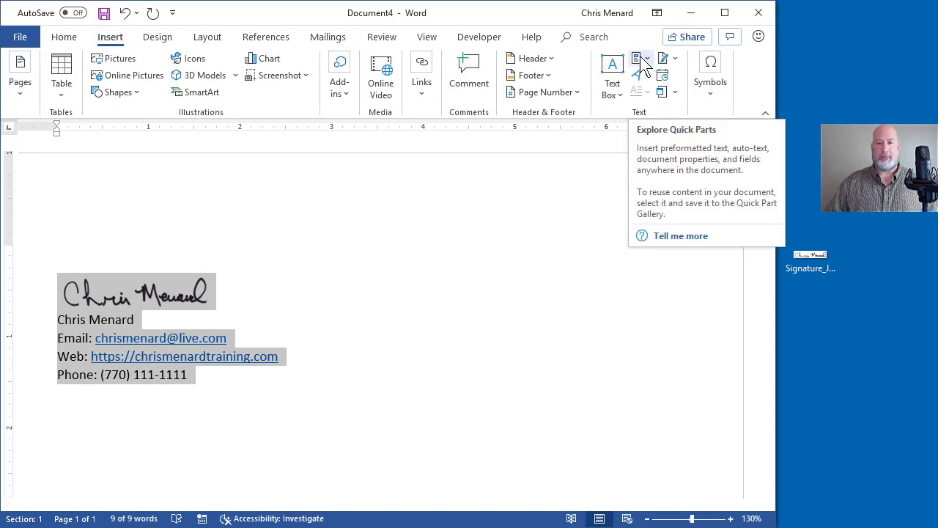
pyautogui.click(637, 58)
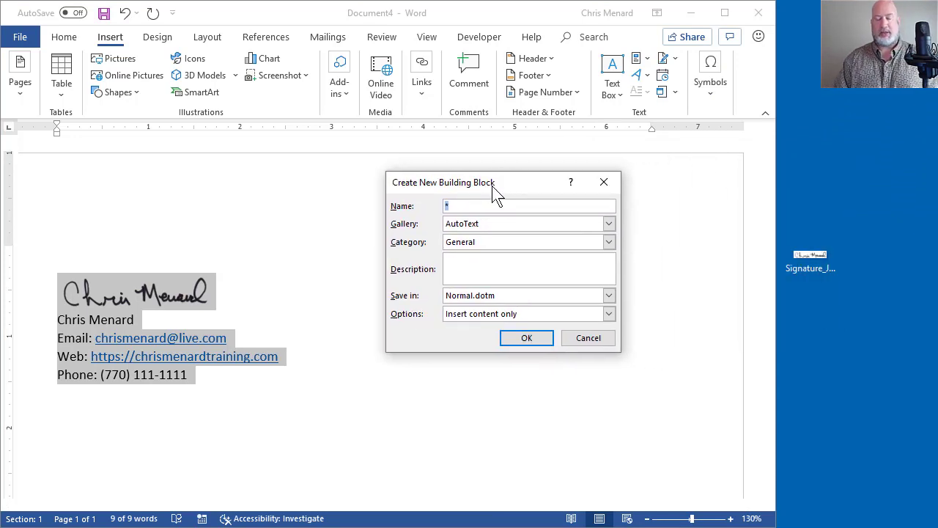
# Name the AutoText entry 'sign1' and save it.
pyautogui.write('sig')
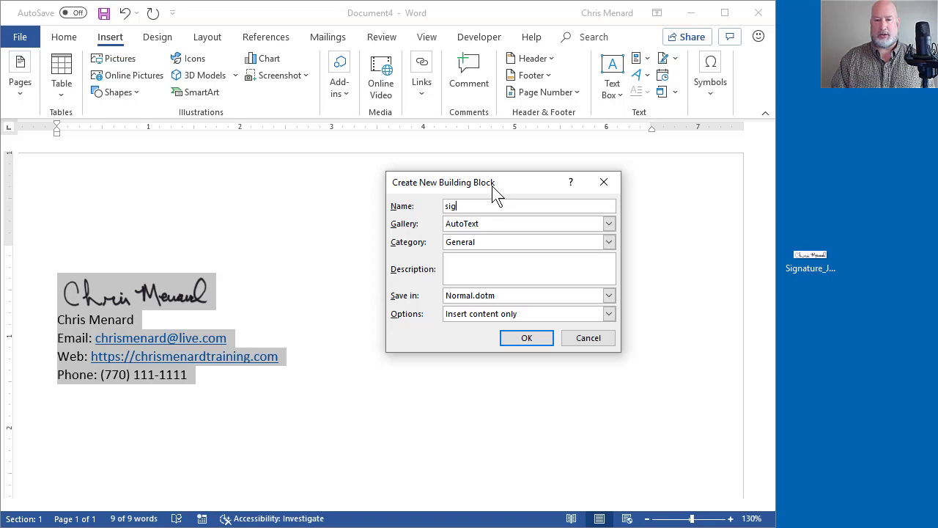
pyautogui.write('n1')
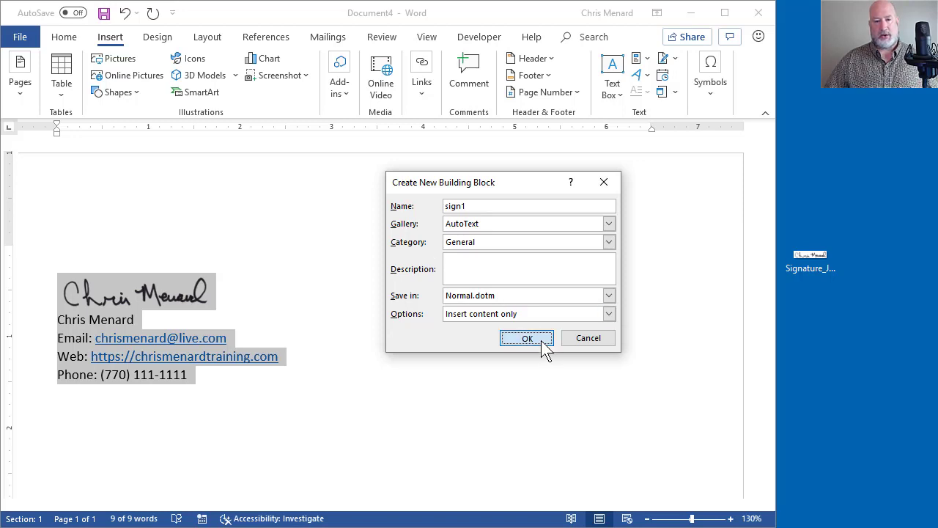
pyautogui.click(527, 338)
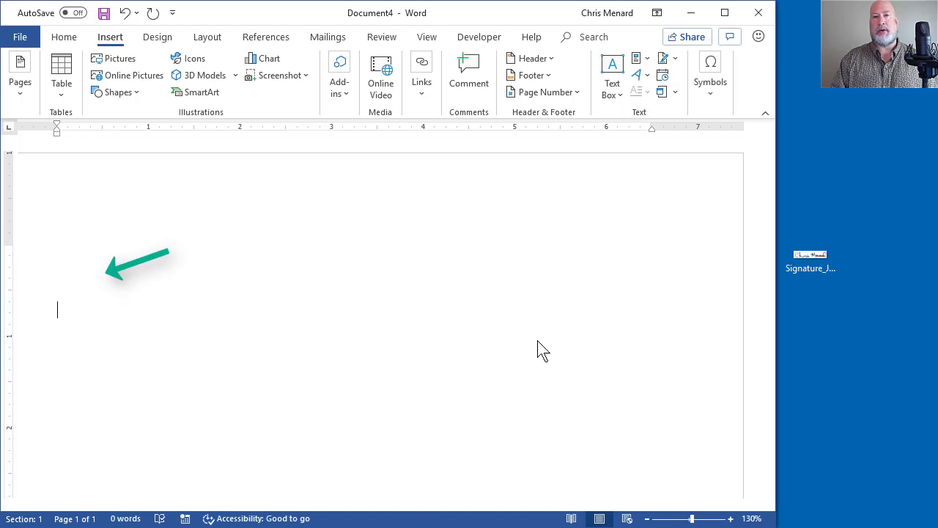
# Type 'sign' and accept the sign1 AutoText suggestion to insert the block.
pyautogui.write('sign')
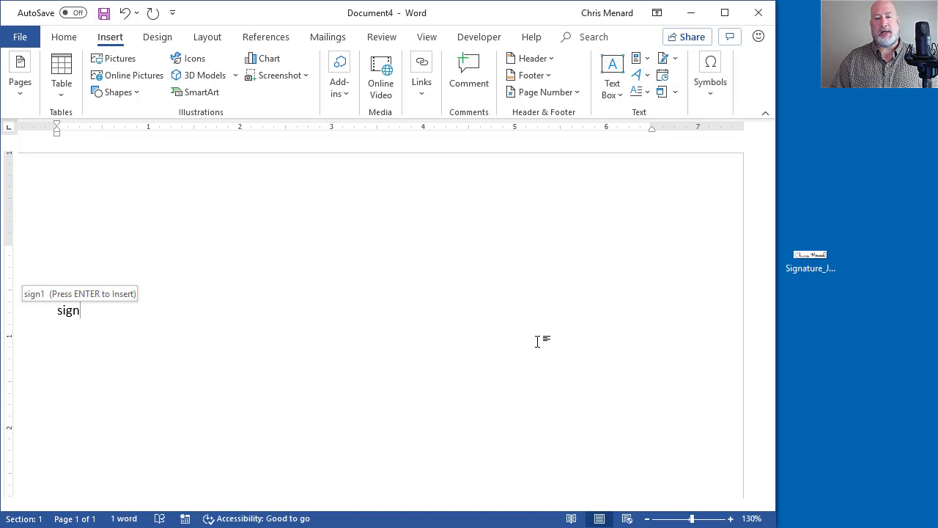
pyautogui.press('enter')
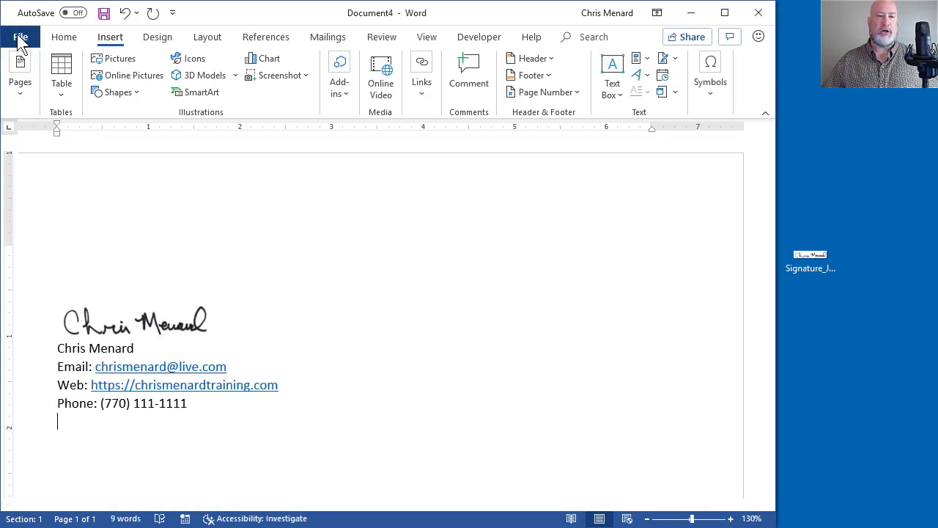
# Create a new blank document and type 'Sig' on it.
pyautogui.click(20, 37)
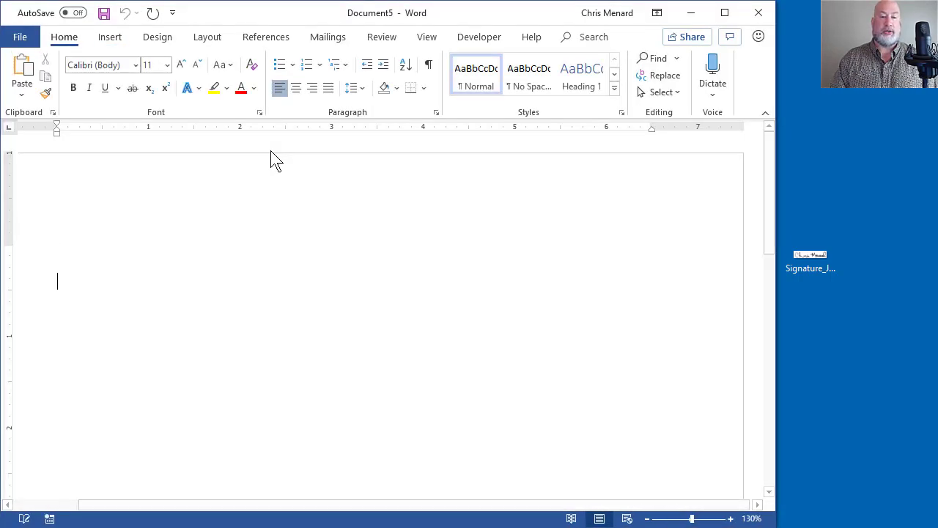
pyautogui.write('Sig')
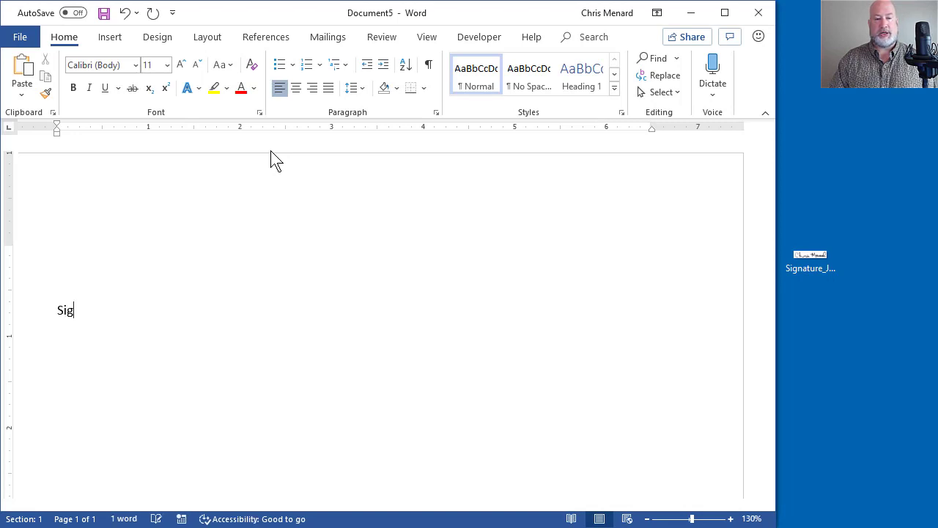